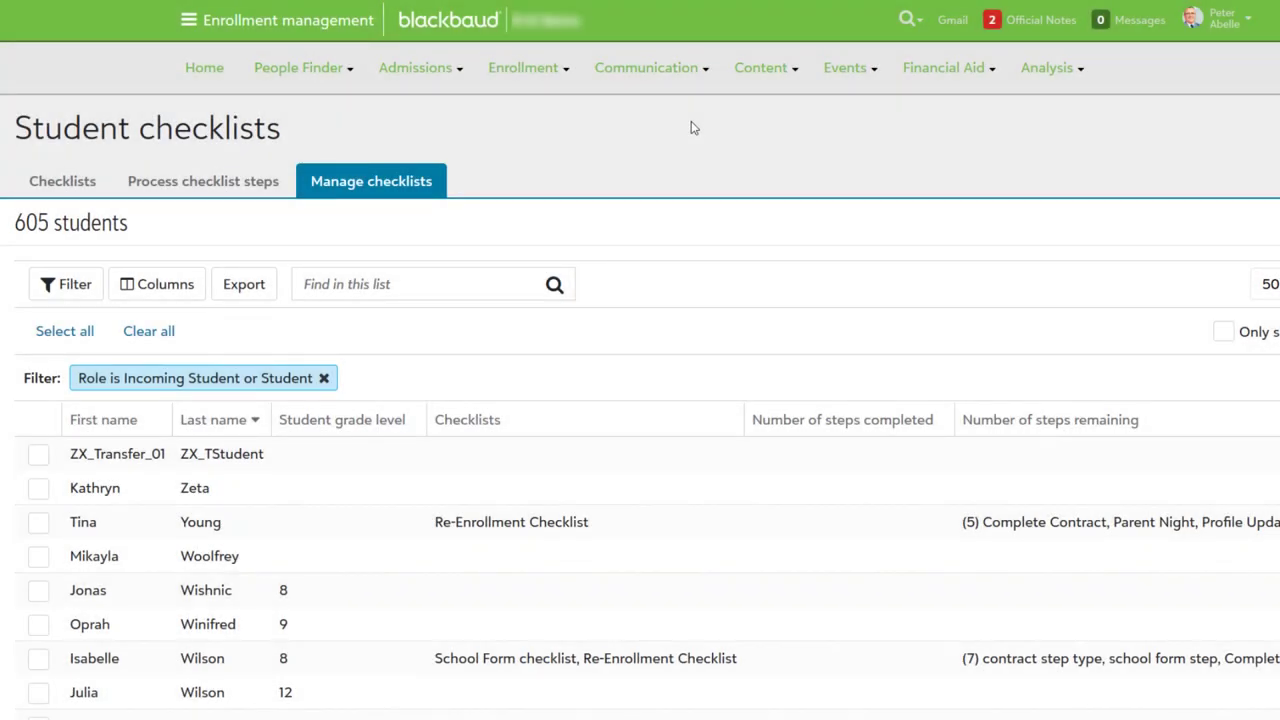
- Select the grade 8 and grade 9 incoming students in the Manage checklists list
{"action": "scroll", "scroll_direction": "down", "scroll_amount": 3}
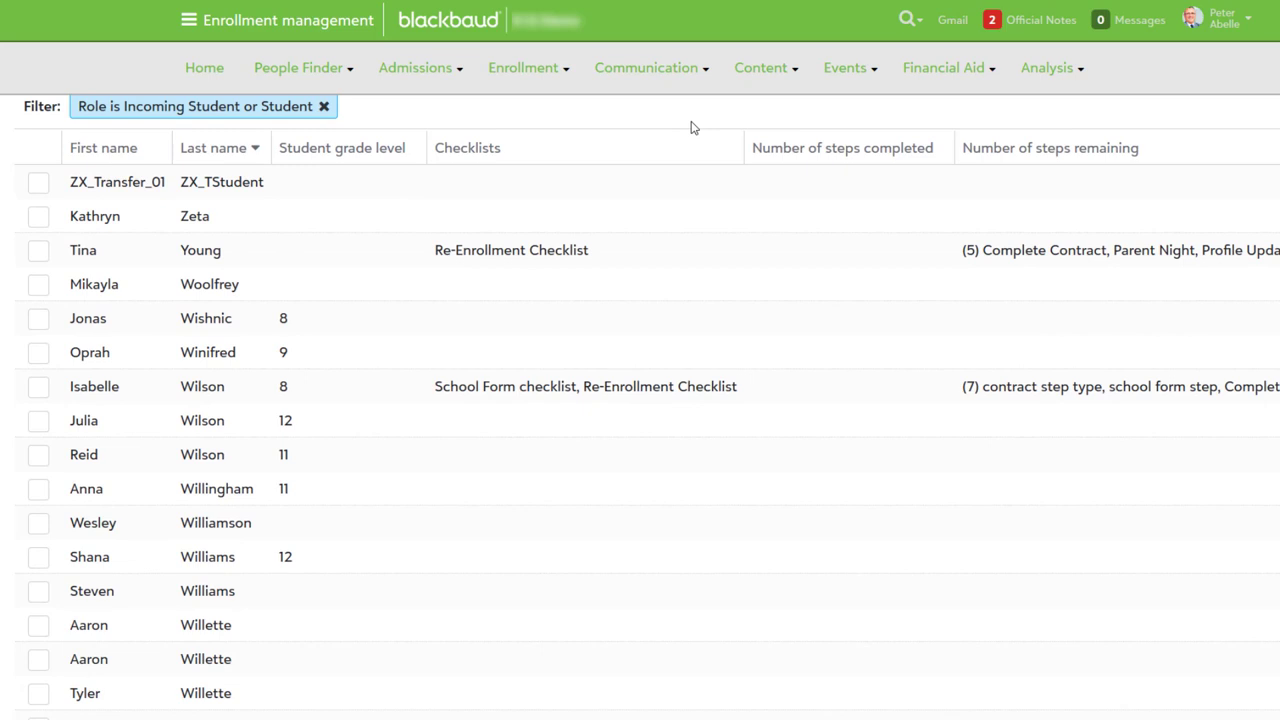
{"action": "scroll", "scroll_direction": "down", "scroll_amount": 3}
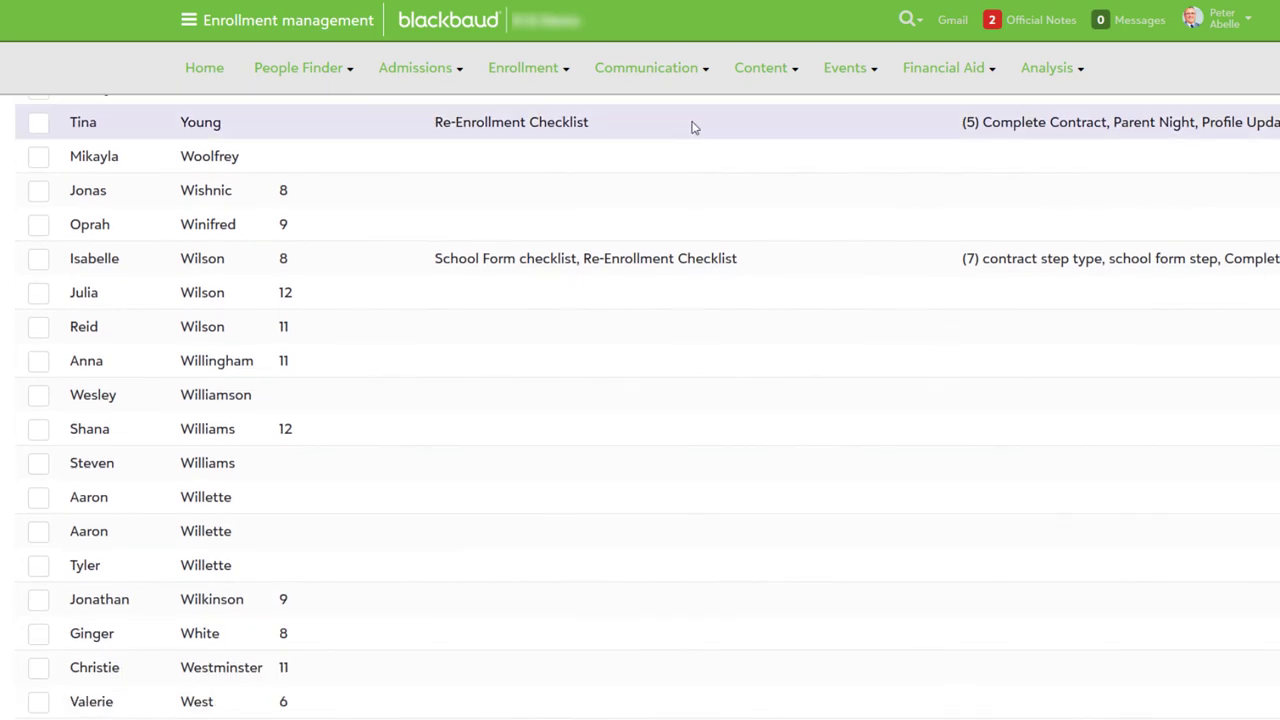
{"action": "left_click", "coordinate": [38, 190]}
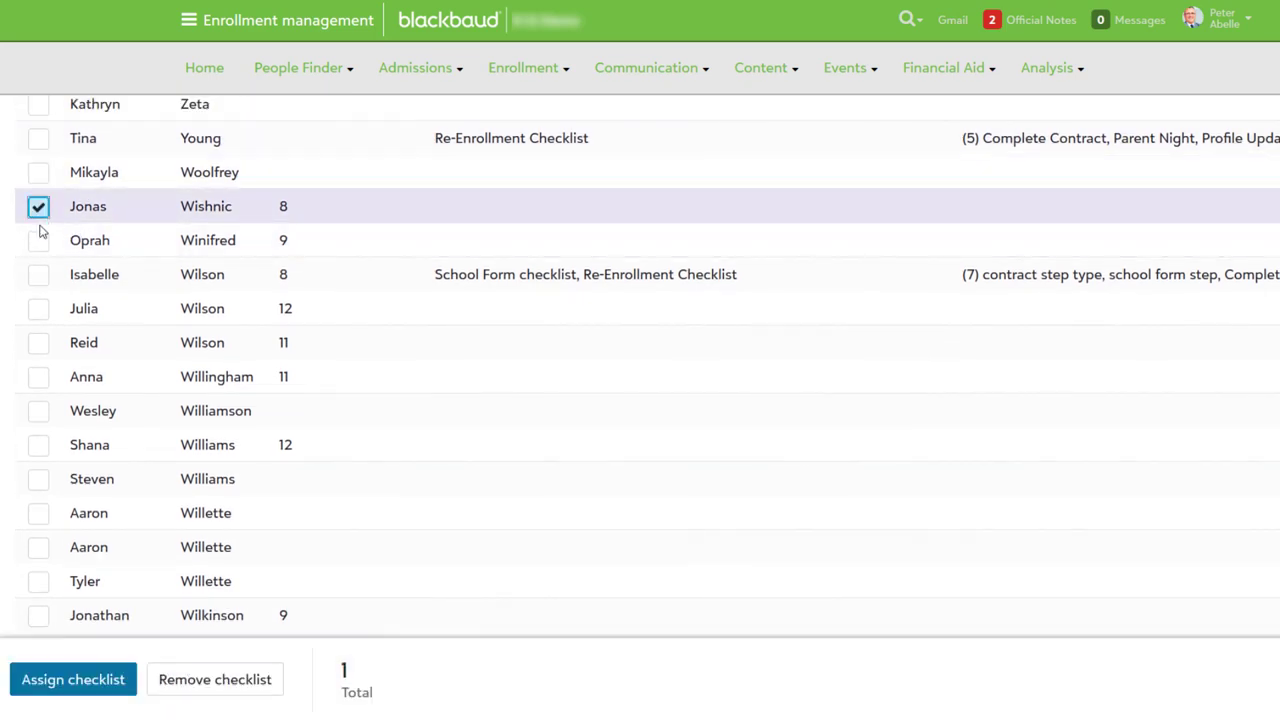
{"action": "left_click", "coordinate": [38, 240]}
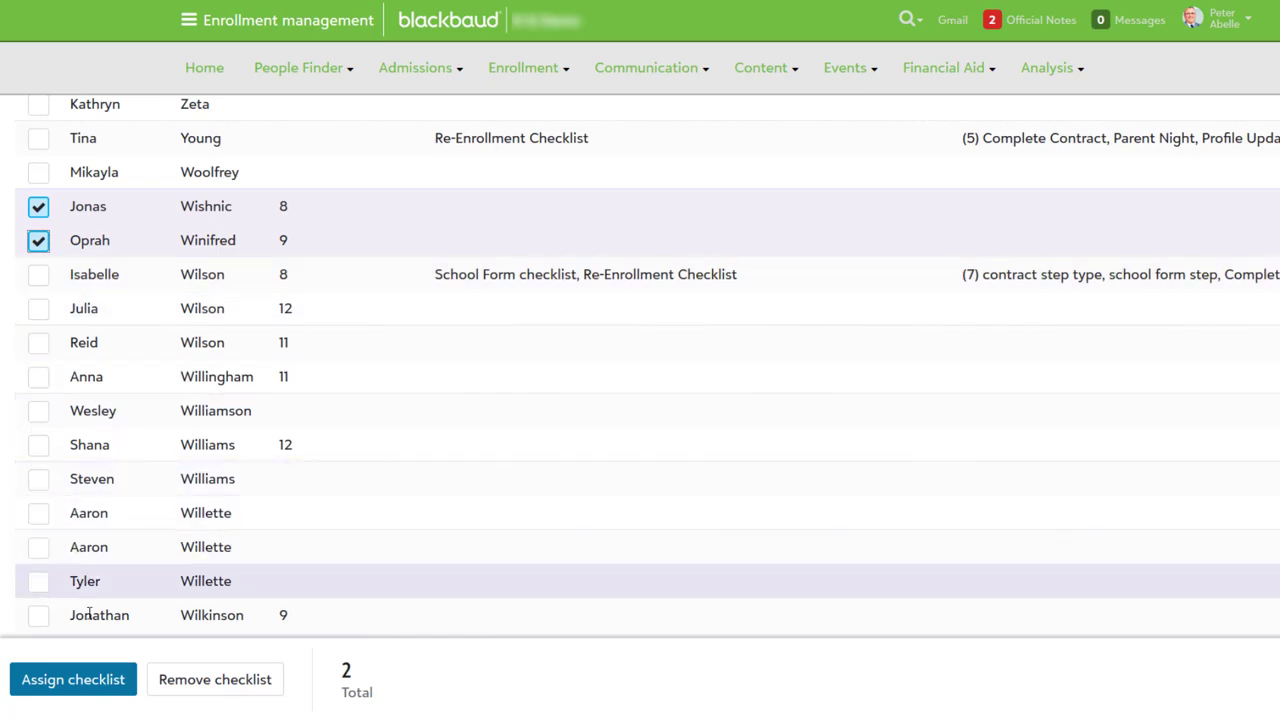
- Start Assign checklist for the selected students and list the checklists available to assign
{"action": "left_click", "coordinate": [72, 680]}
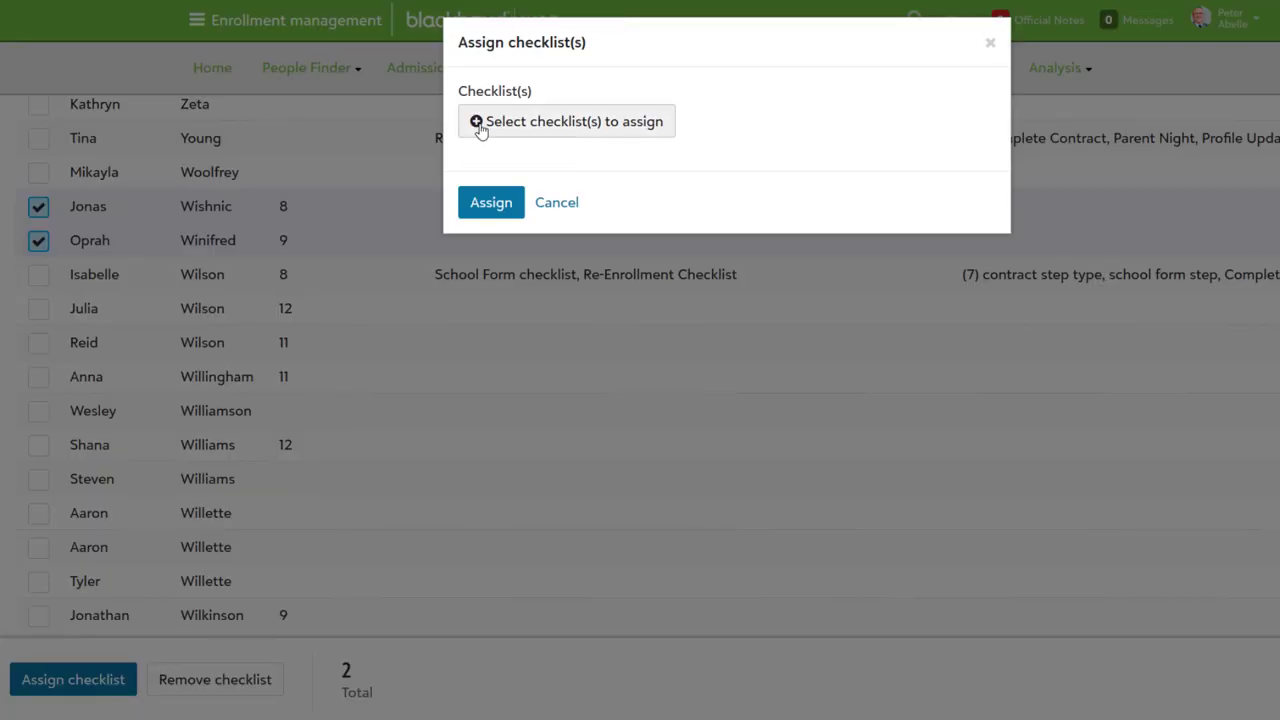
{"action": "left_click", "coordinate": [566, 122]}
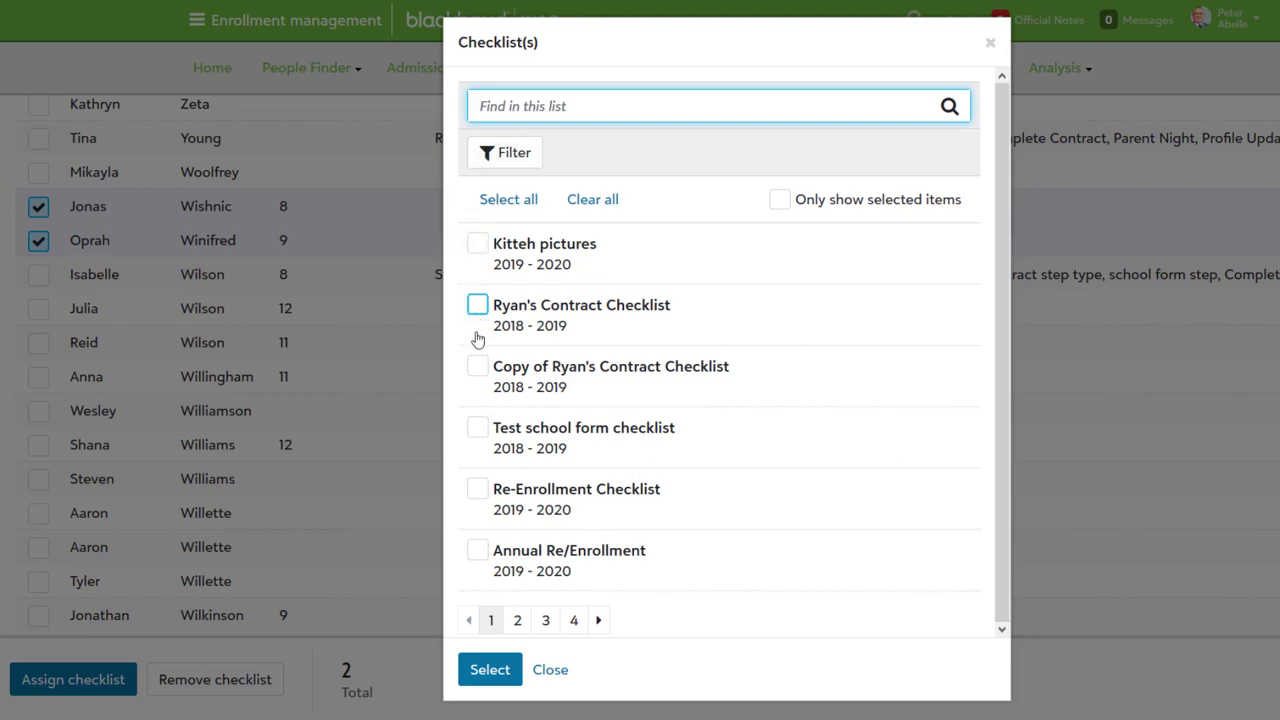
{"action": "left_click", "coordinate": [476, 366]}
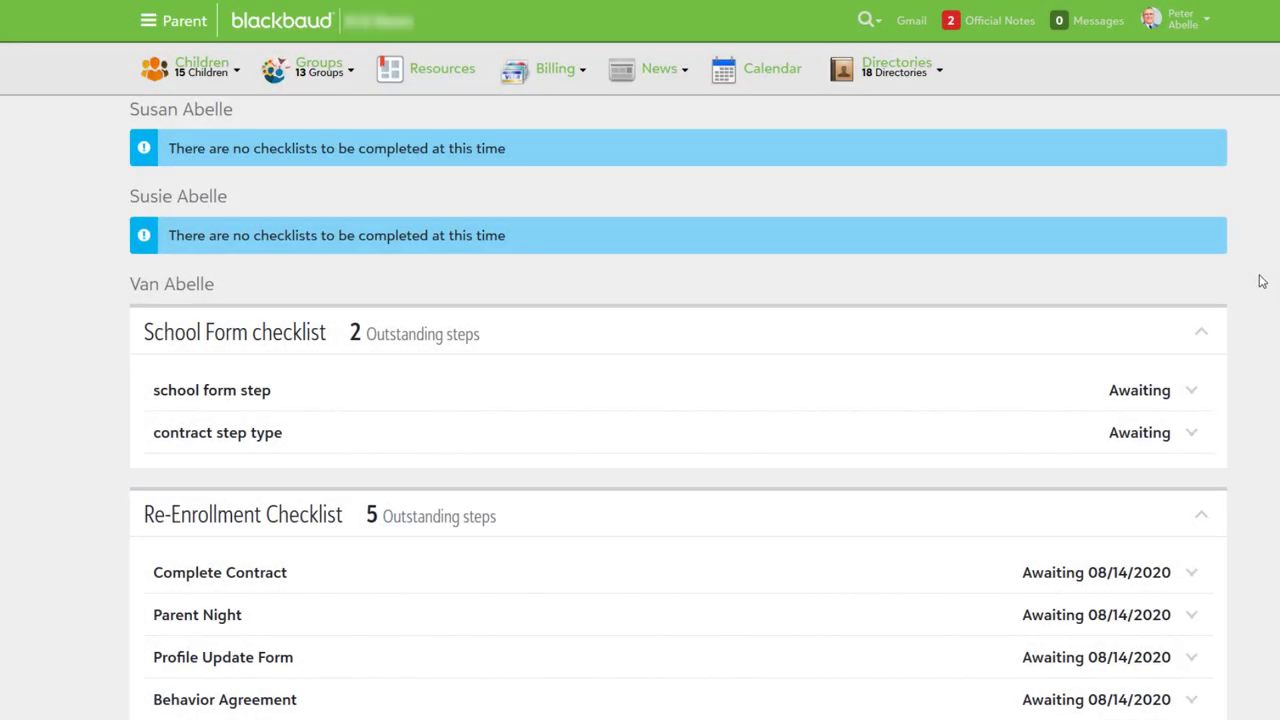
- Expand the Complete Contract and Photo Release steps of the Re-Enrollment Checklist to show their instructions
{"action": "scroll", "scroll_direction": "down", "scroll_amount": 3}
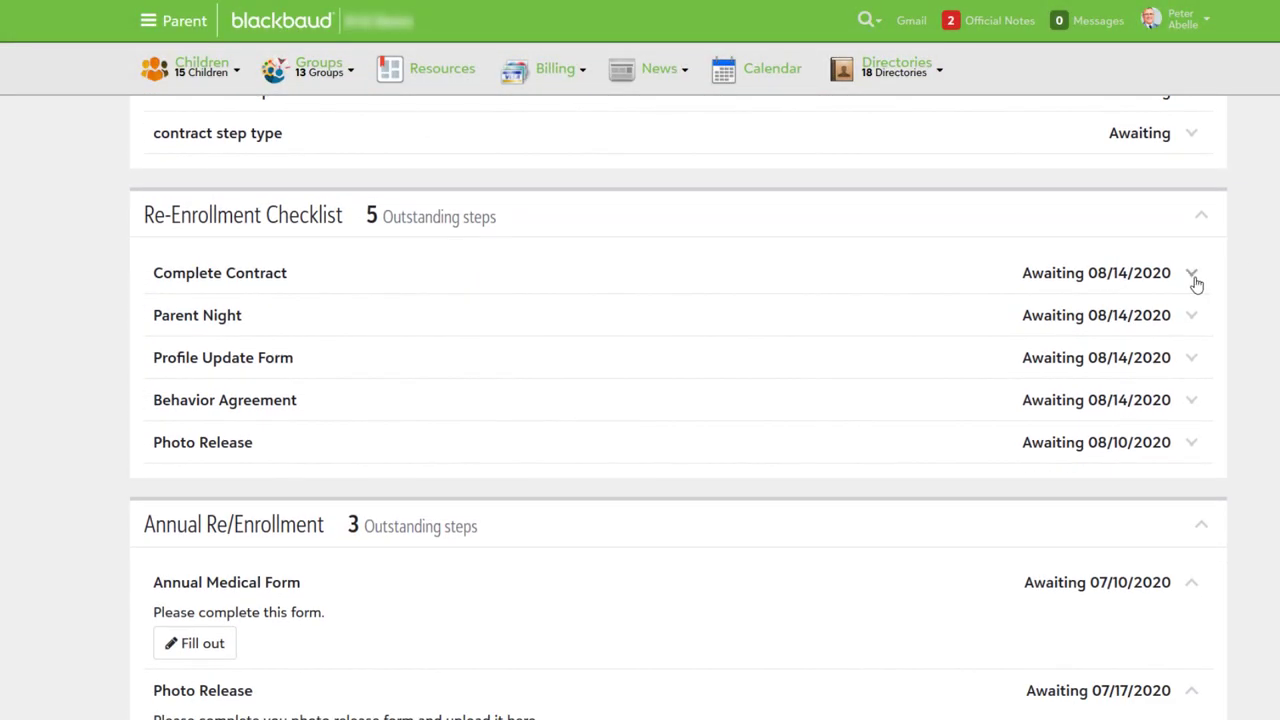
{"action": "left_click", "coordinate": [1192, 272]}
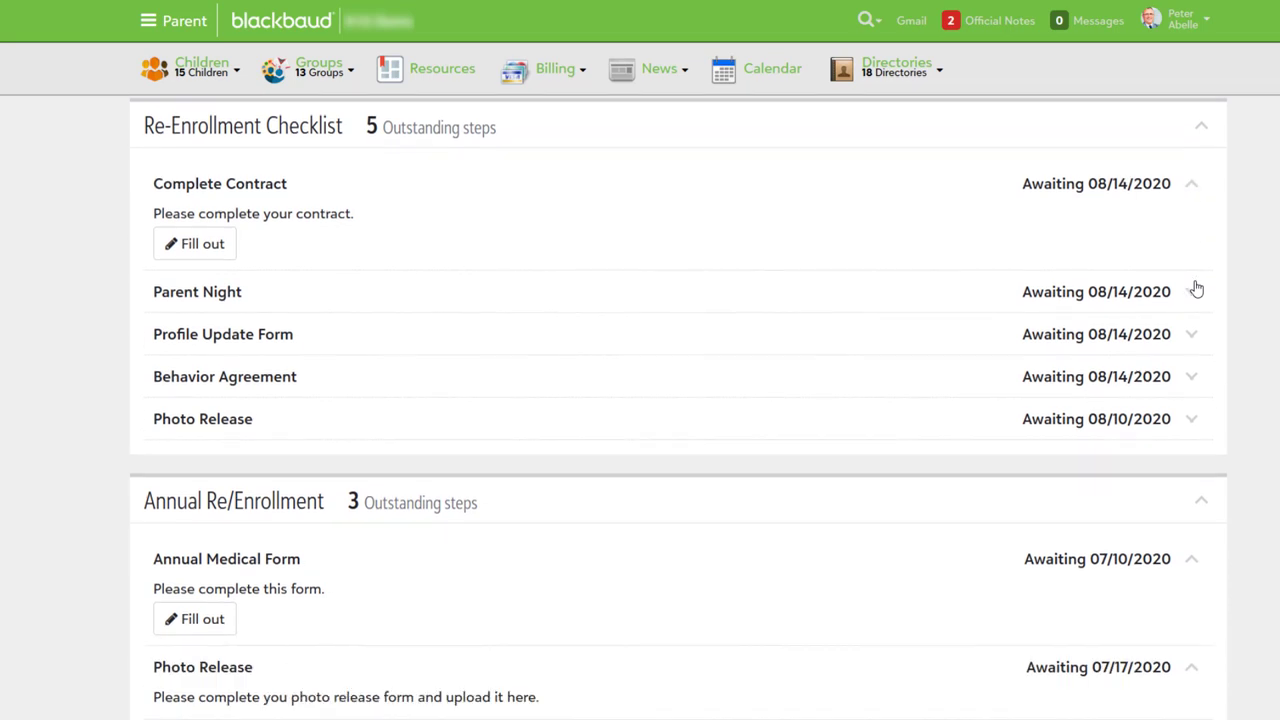
{"action": "left_click", "coordinate": [1192, 420]}
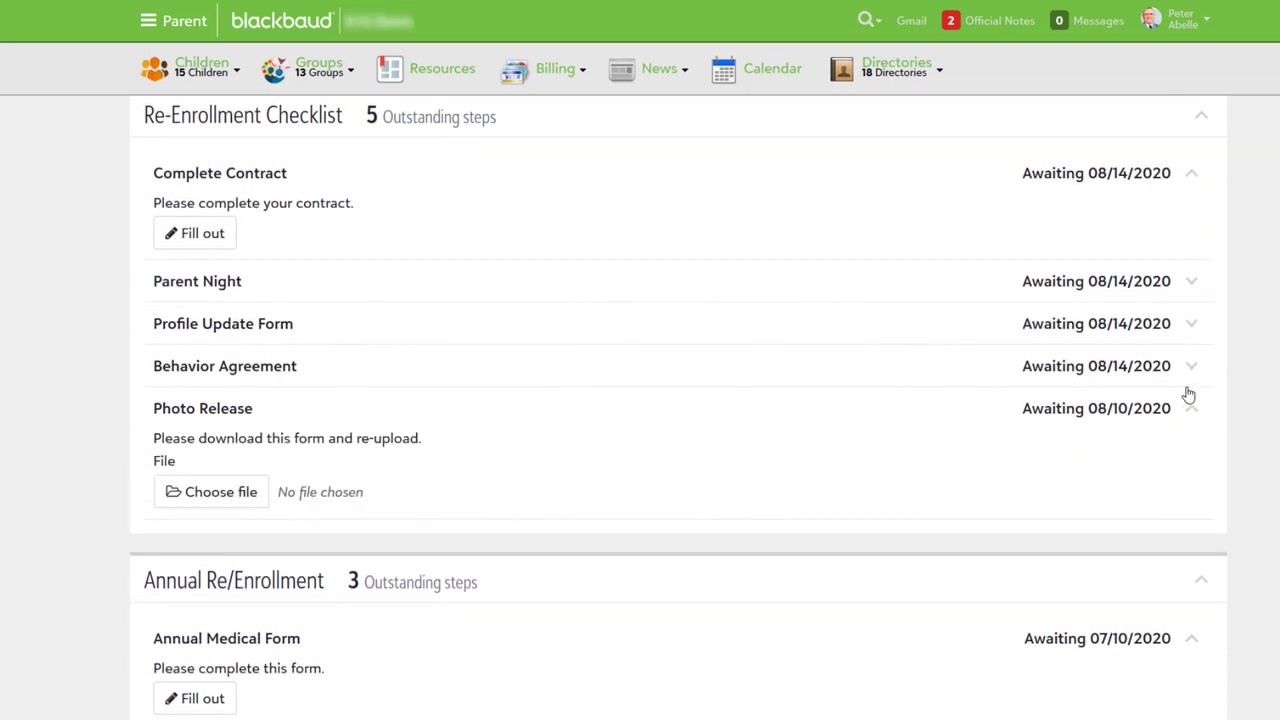
{"action": "left_click", "coordinate": [1192, 364]}
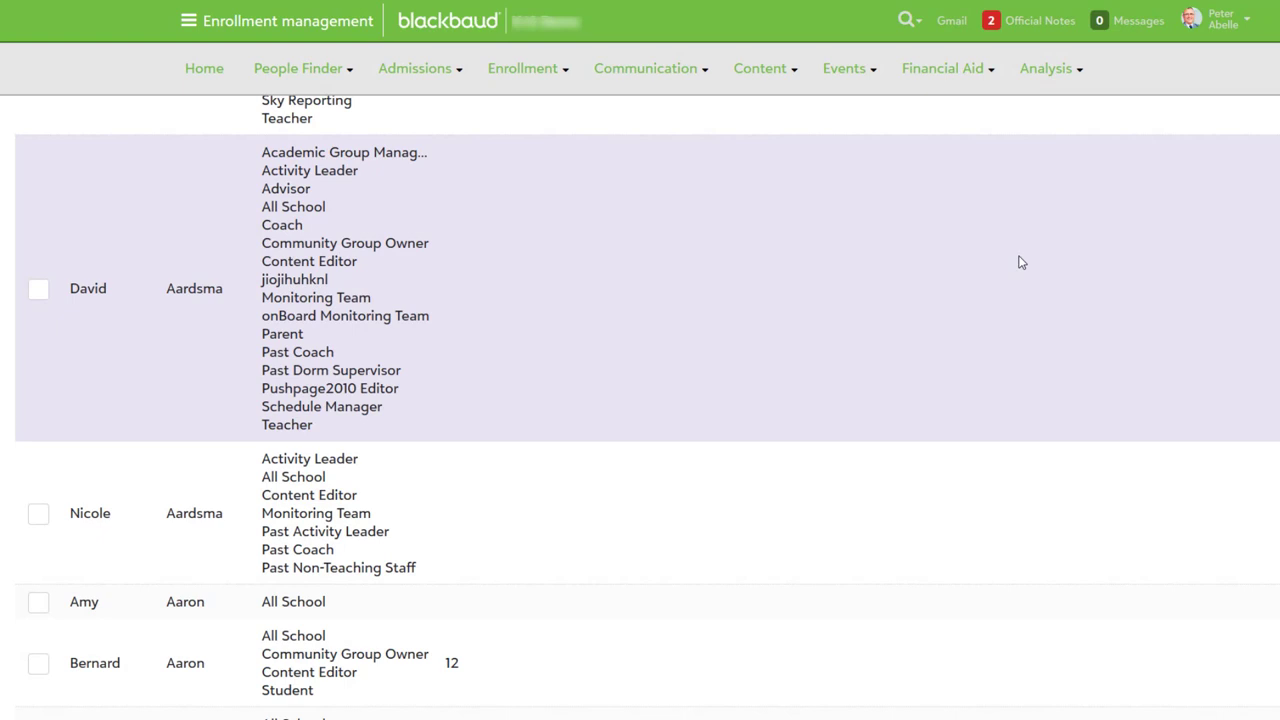
{"action": "mouse_move", "coordinate": [408, 342]}
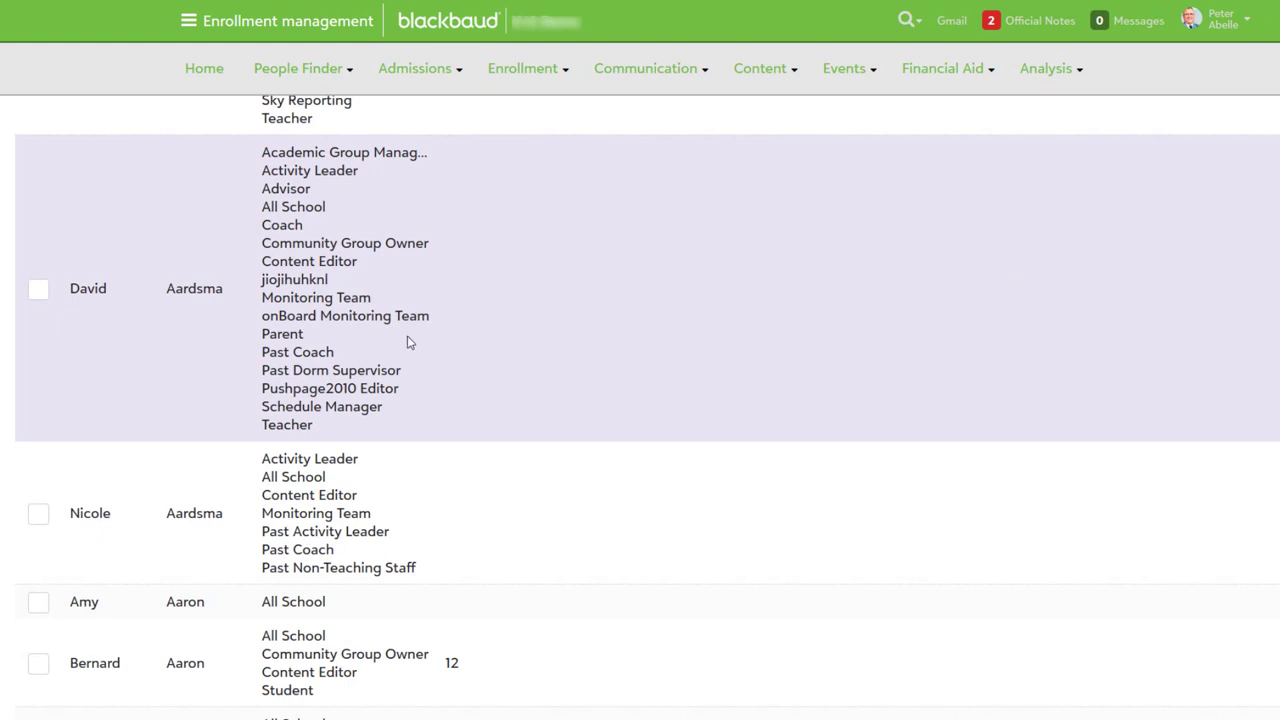
- Select one person in the list and bring up the checklists available to assign them
{"action": "left_click", "coordinate": [38, 288]}
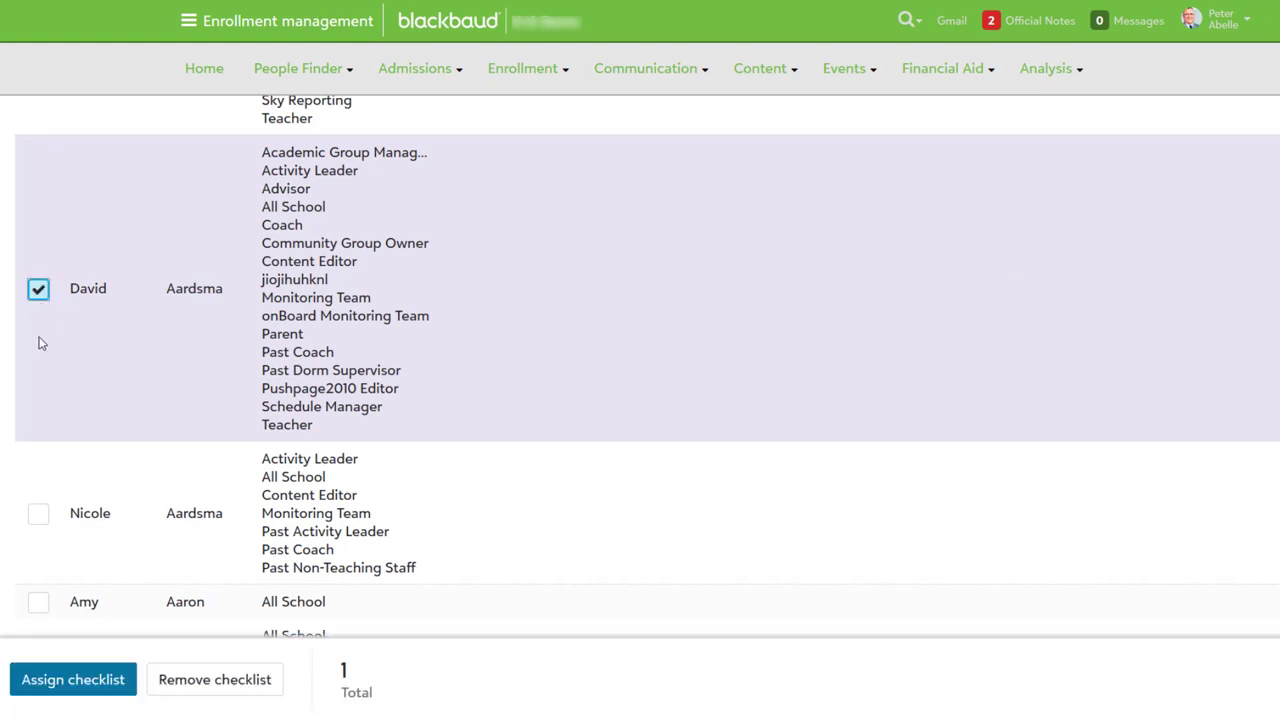
{"action": "left_click", "coordinate": [72, 680]}
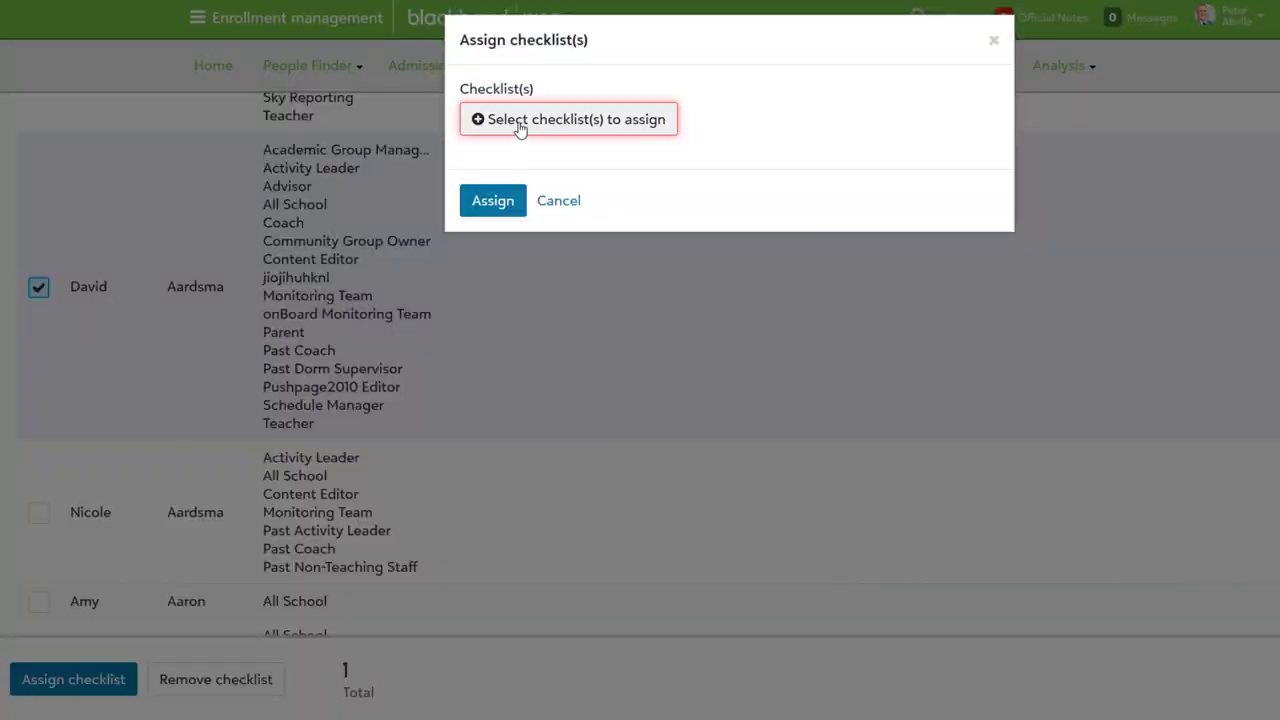
{"action": "left_click", "coordinate": [568, 120]}
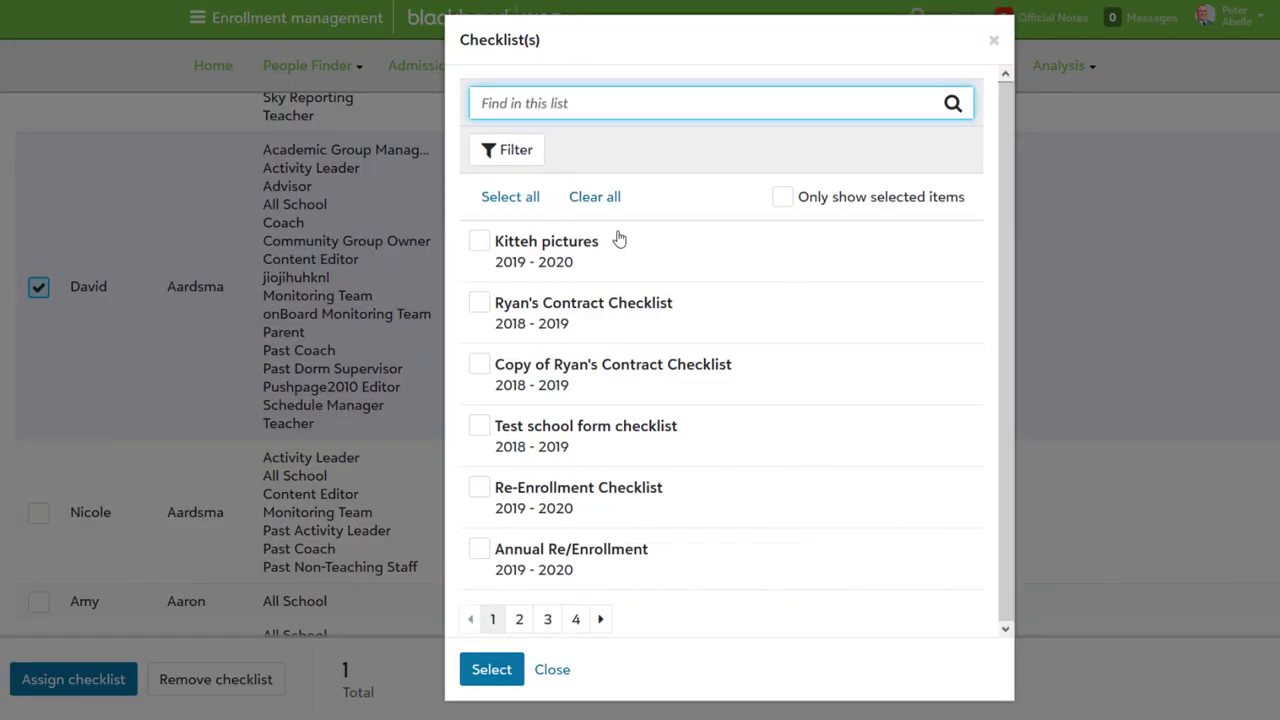
{"action": "left_click", "coordinate": [480, 548]}
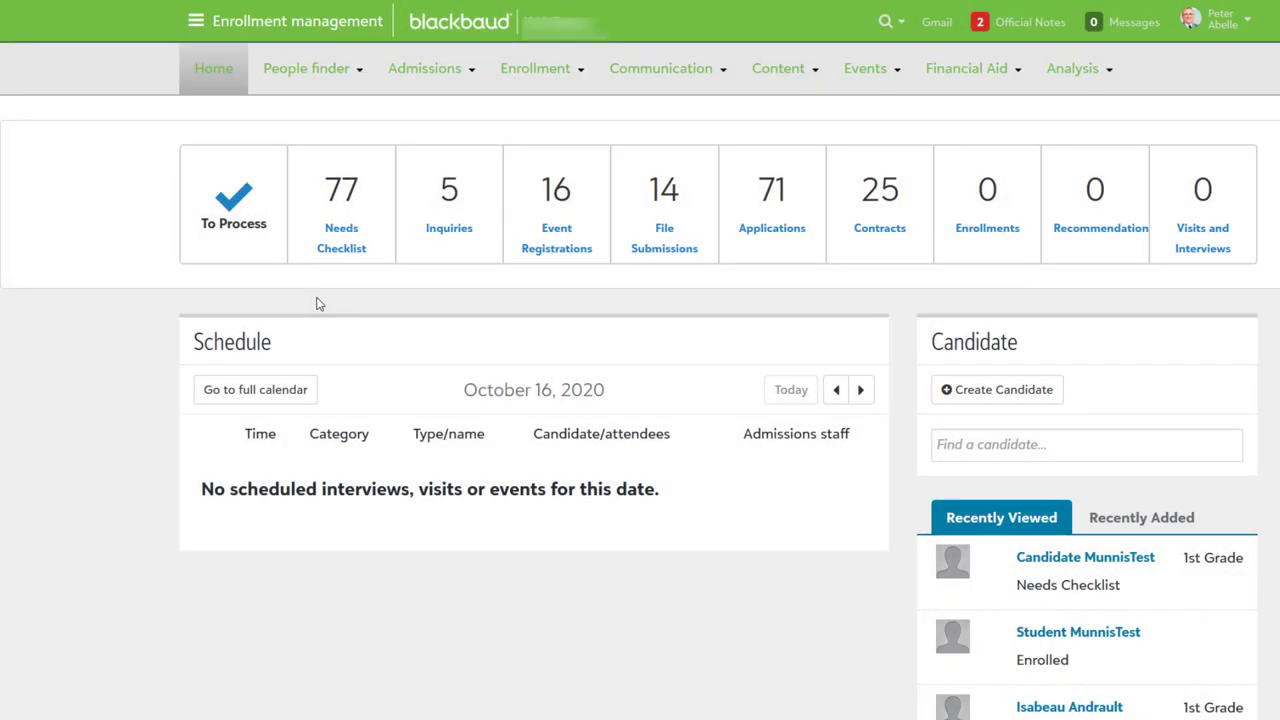
- Go to Student checklists from the Enrollment menu
{"action": "left_click", "coordinate": [536, 68]}
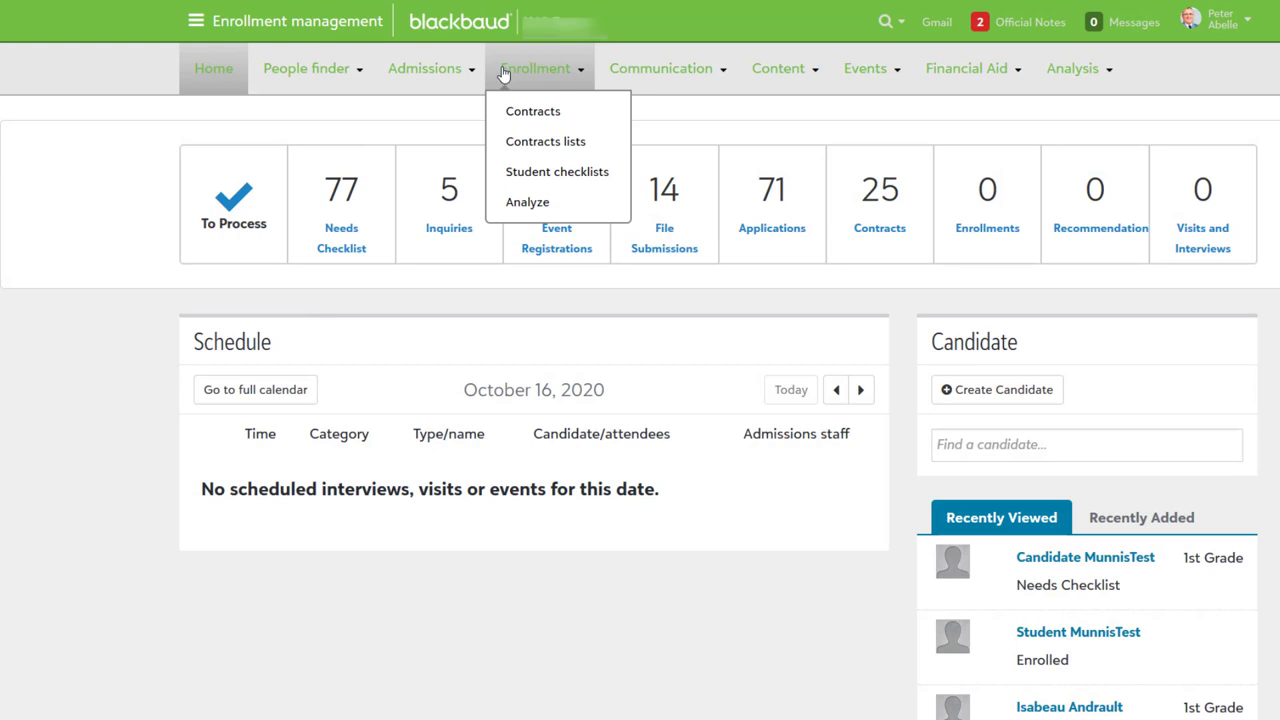
{"action": "mouse_move", "coordinate": [504, 96]}
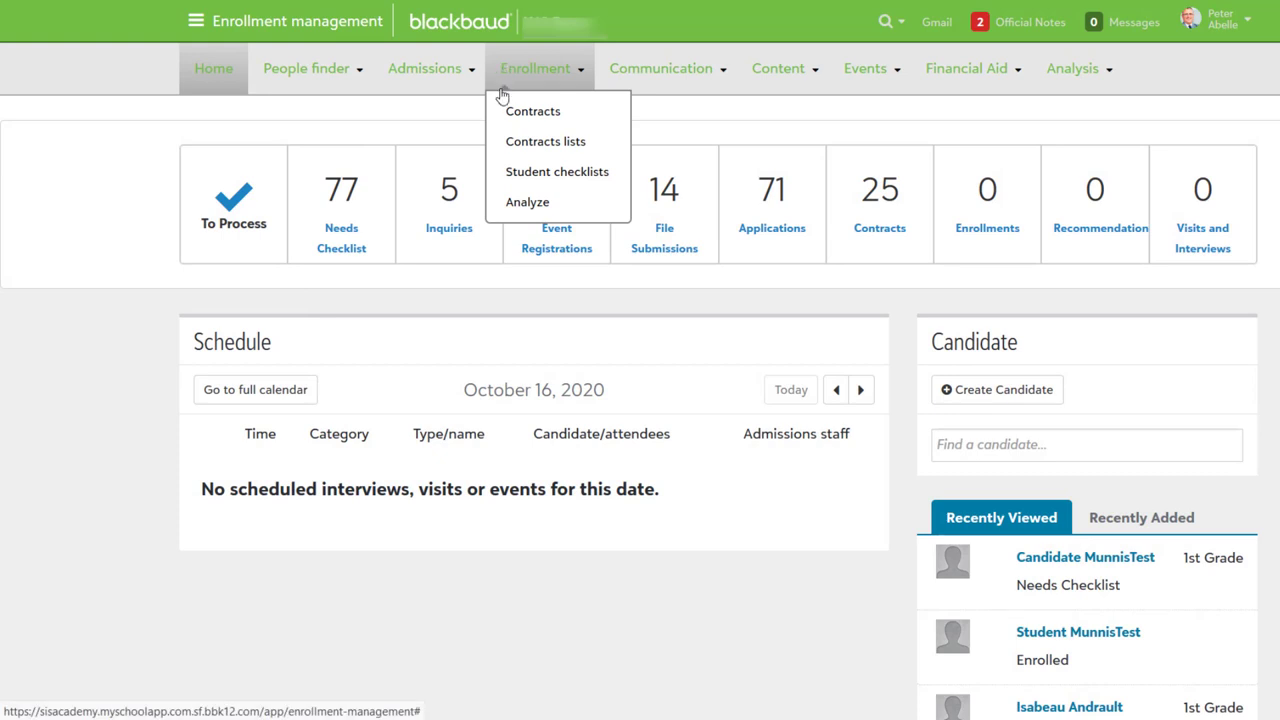
{"action": "mouse_move", "coordinate": [556, 172]}
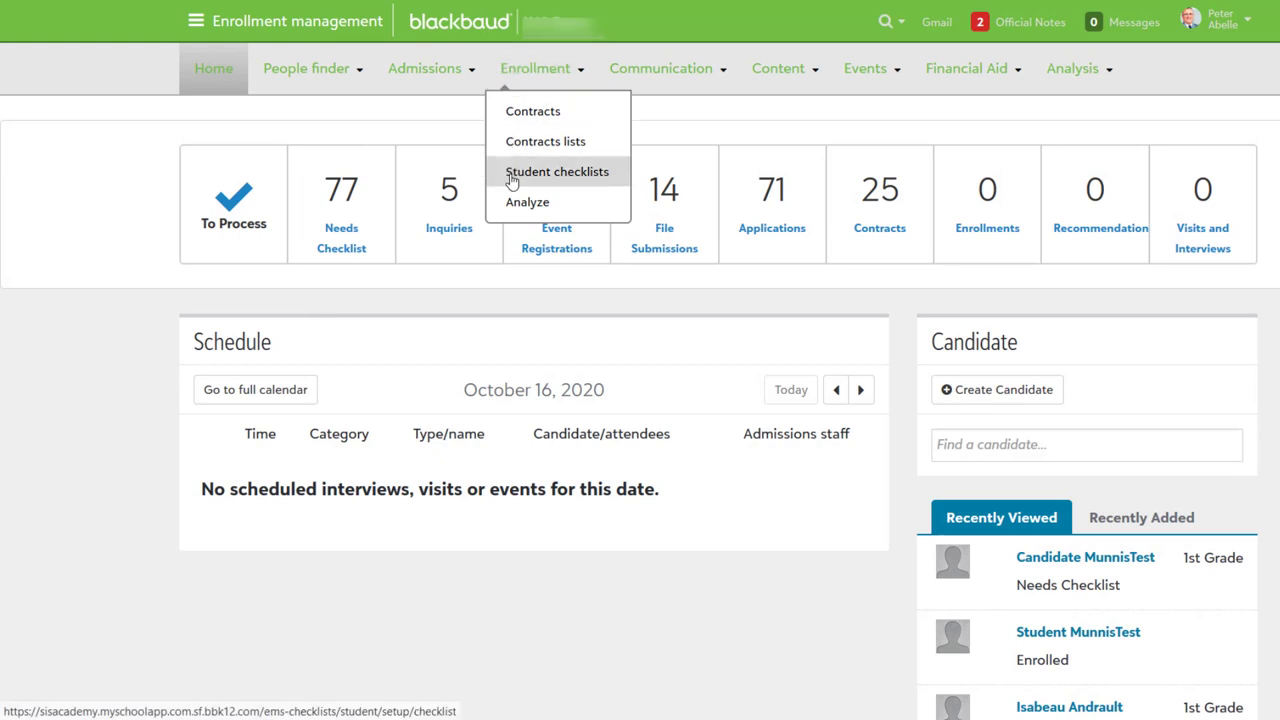
{"action": "left_click", "coordinate": [556, 172]}
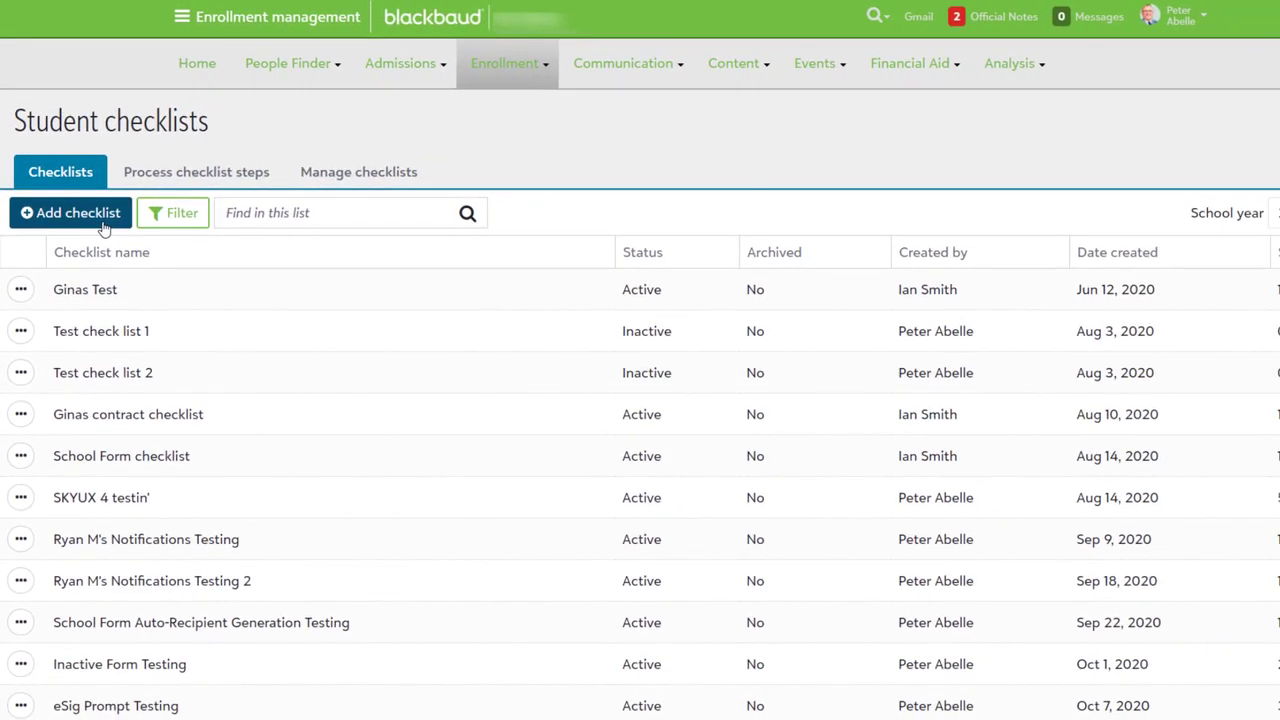
{"action": "left_click", "coordinate": [70, 212]}
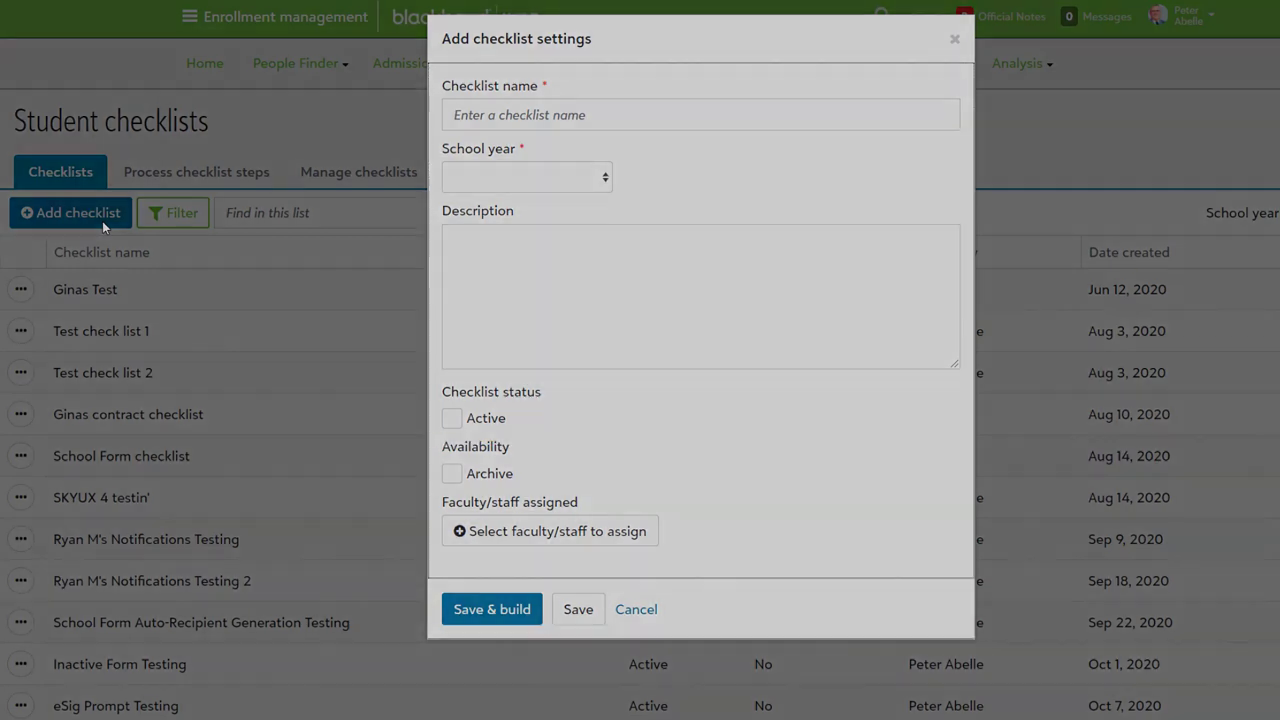
{"action": "left_click", "coordinate": [636, 608]}
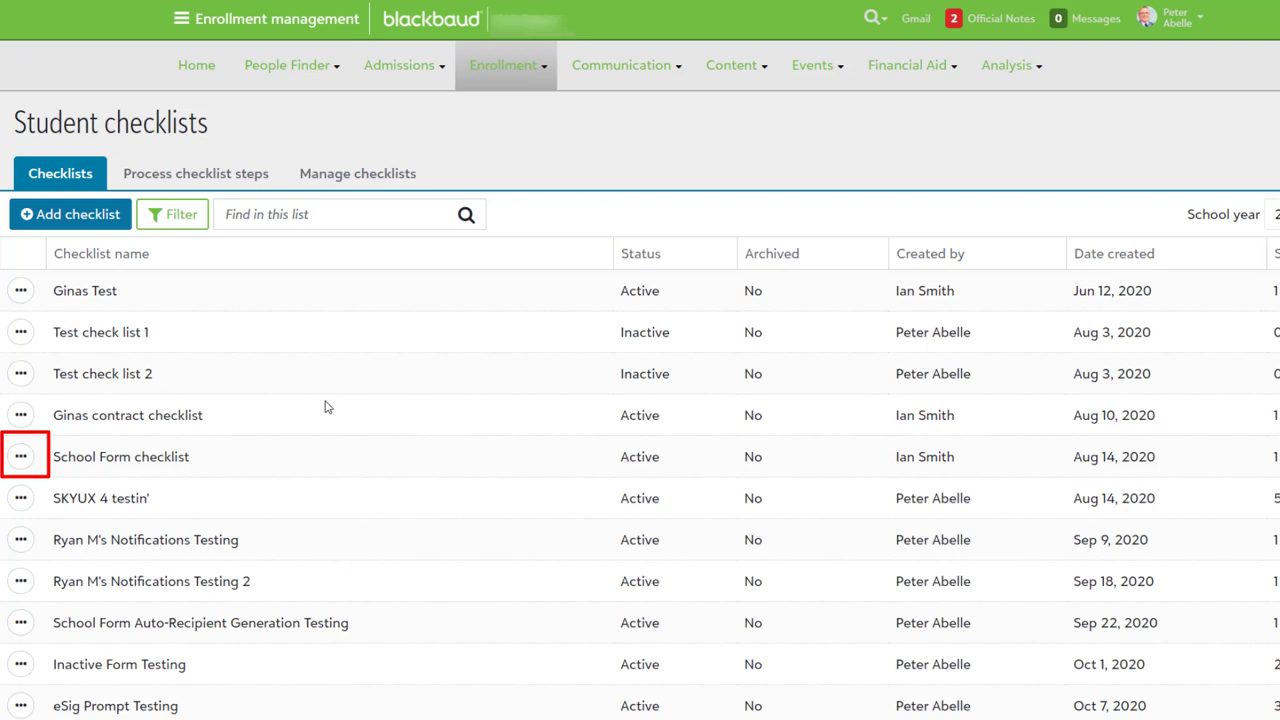
- Edit the School Form checklist and show the options for its School form step
{"action": "left_click", "coordinate": [20, 456]}
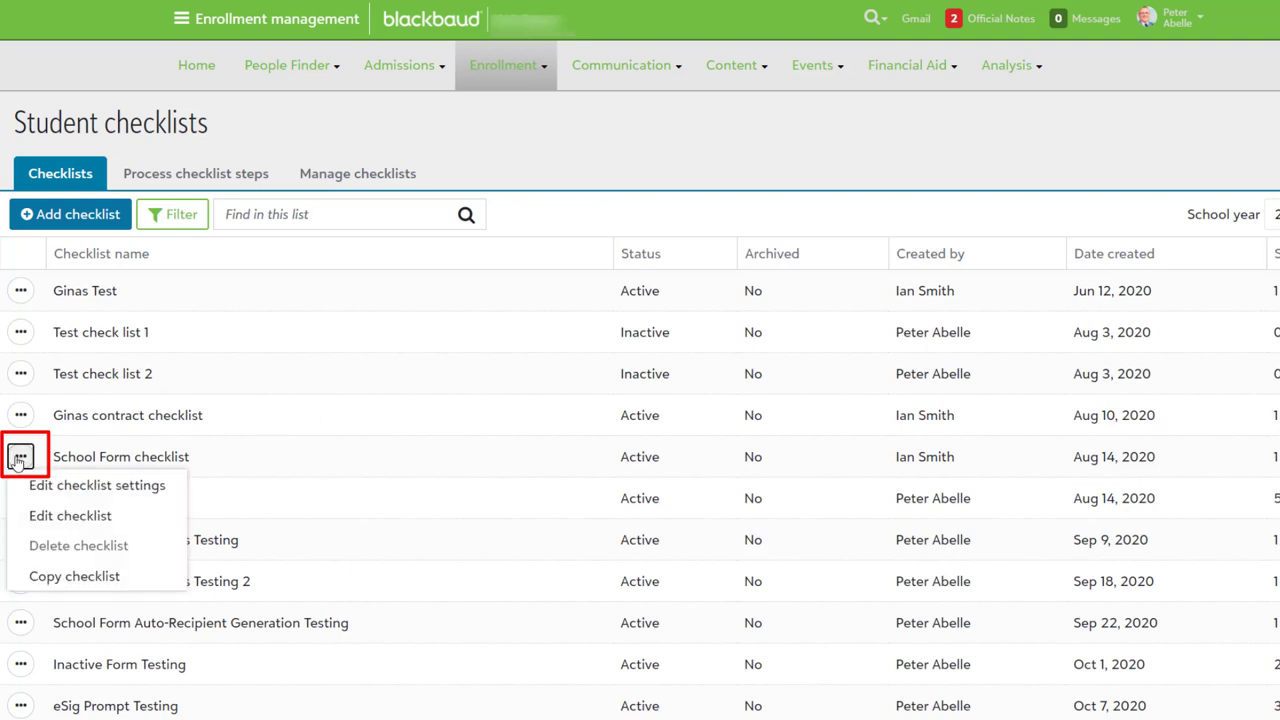
{"action": "mouse_move", "coordinate": [70, 516]}
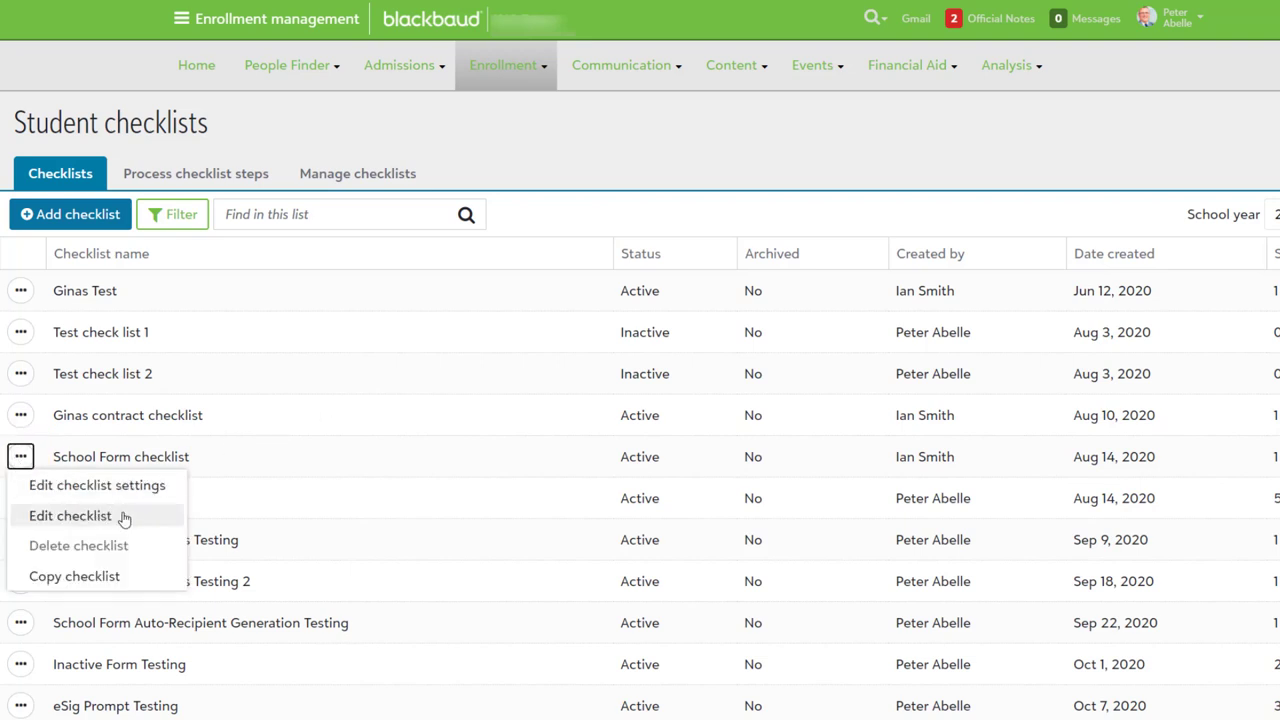
{"action": "left_click", "coordinate": [70, 516]}
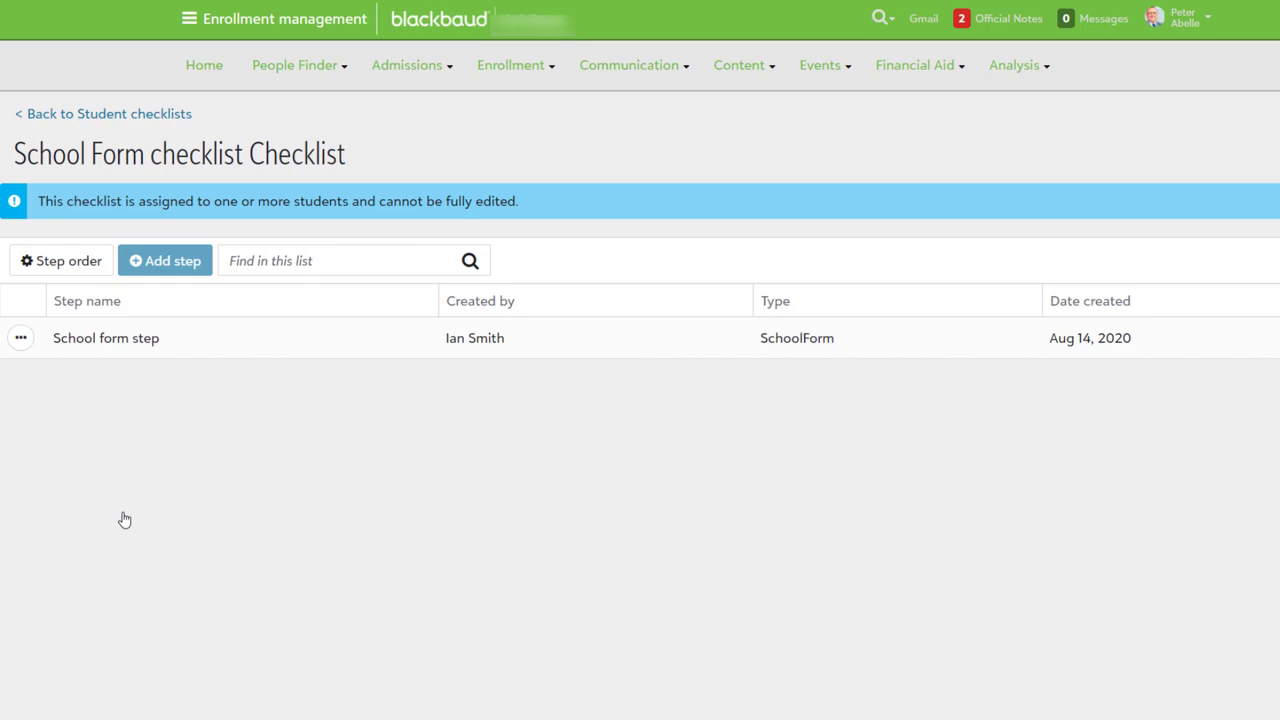
{"action": "mouse_move", "coordinate": [20, 336]}
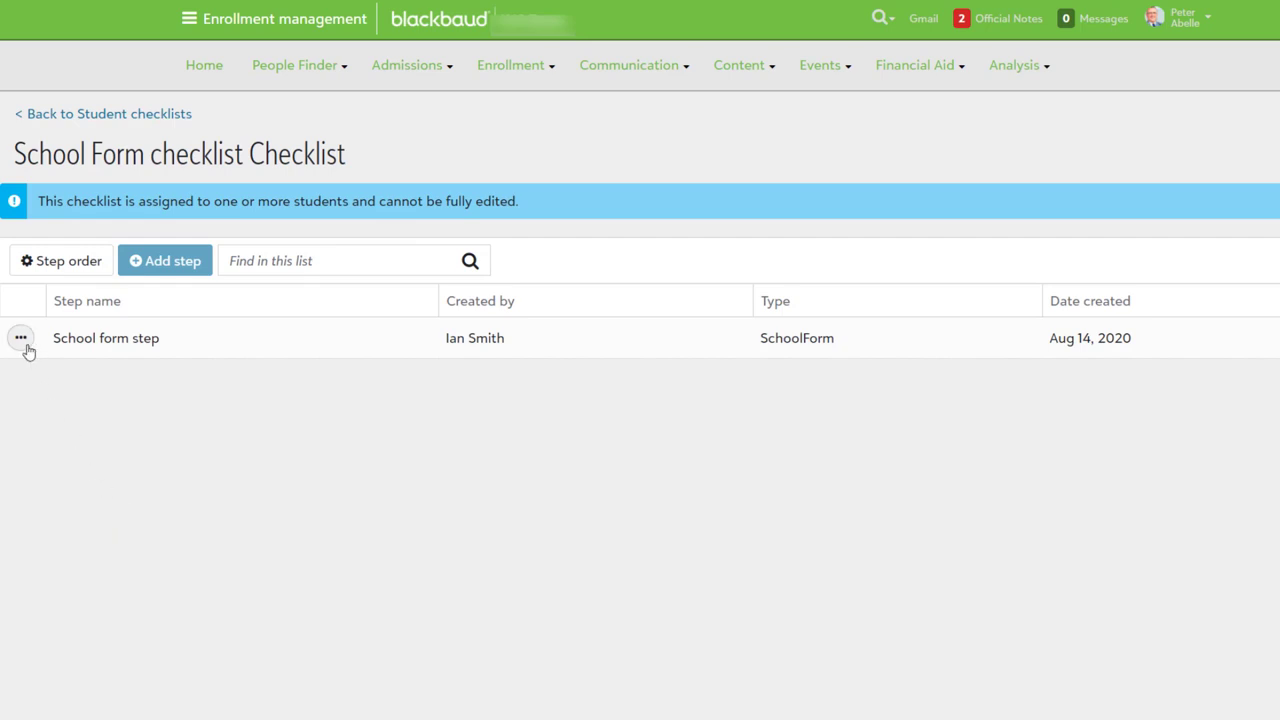
{"action": "left_click", "coordinate": [20, 338]}
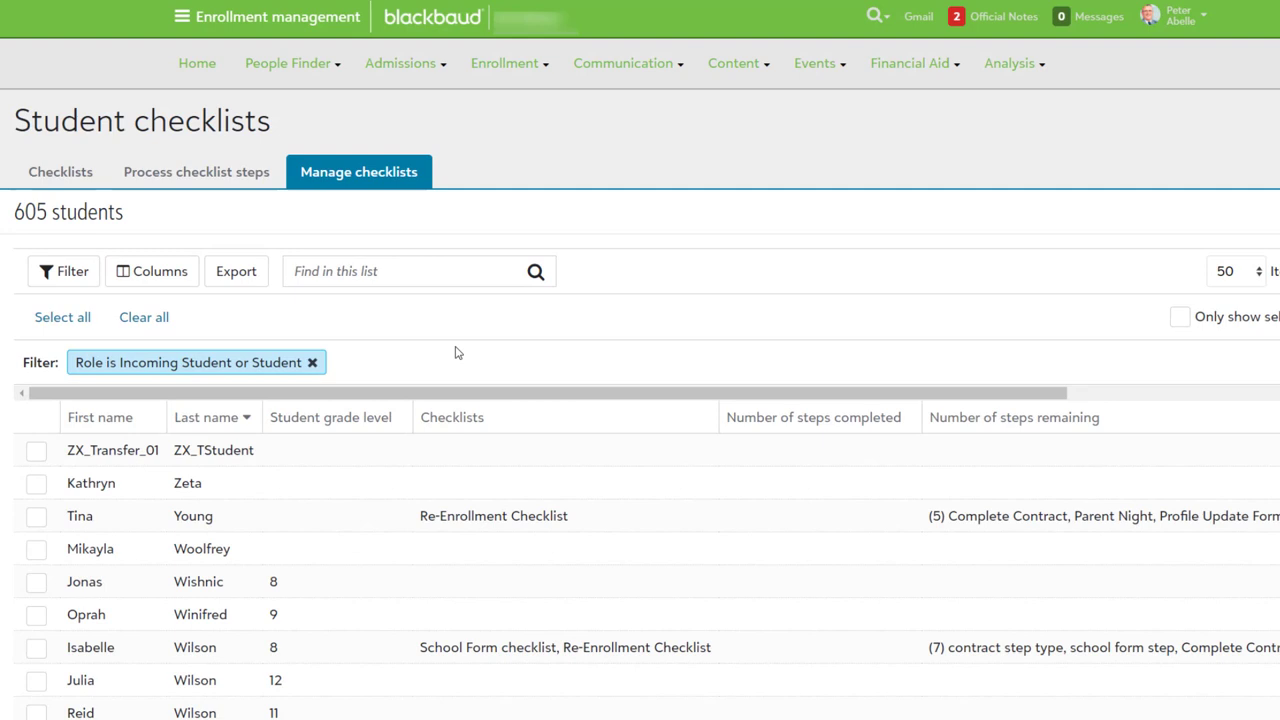
{"action": "mouse_move", "coordinate": [404, 384]}
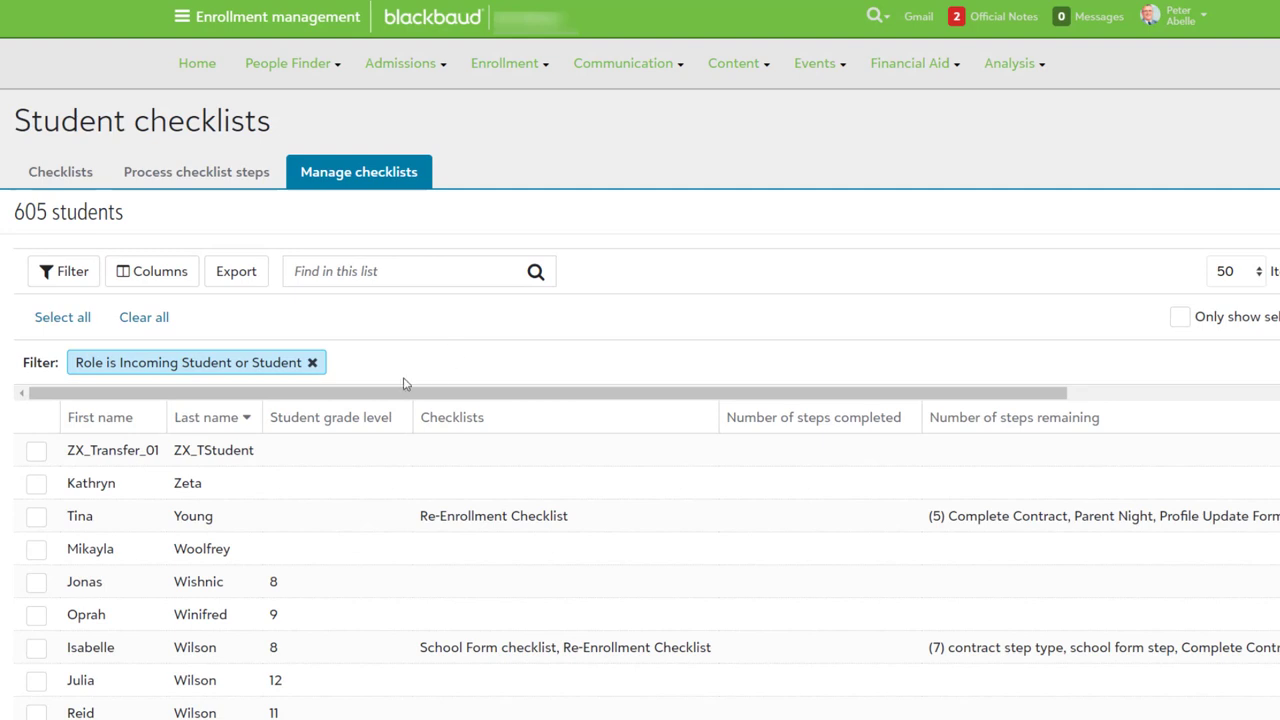
- Select two incoming students on Manage checklists so Assign checklist becomes available
{"action": "left_click", "coordinate": [36, 548]}
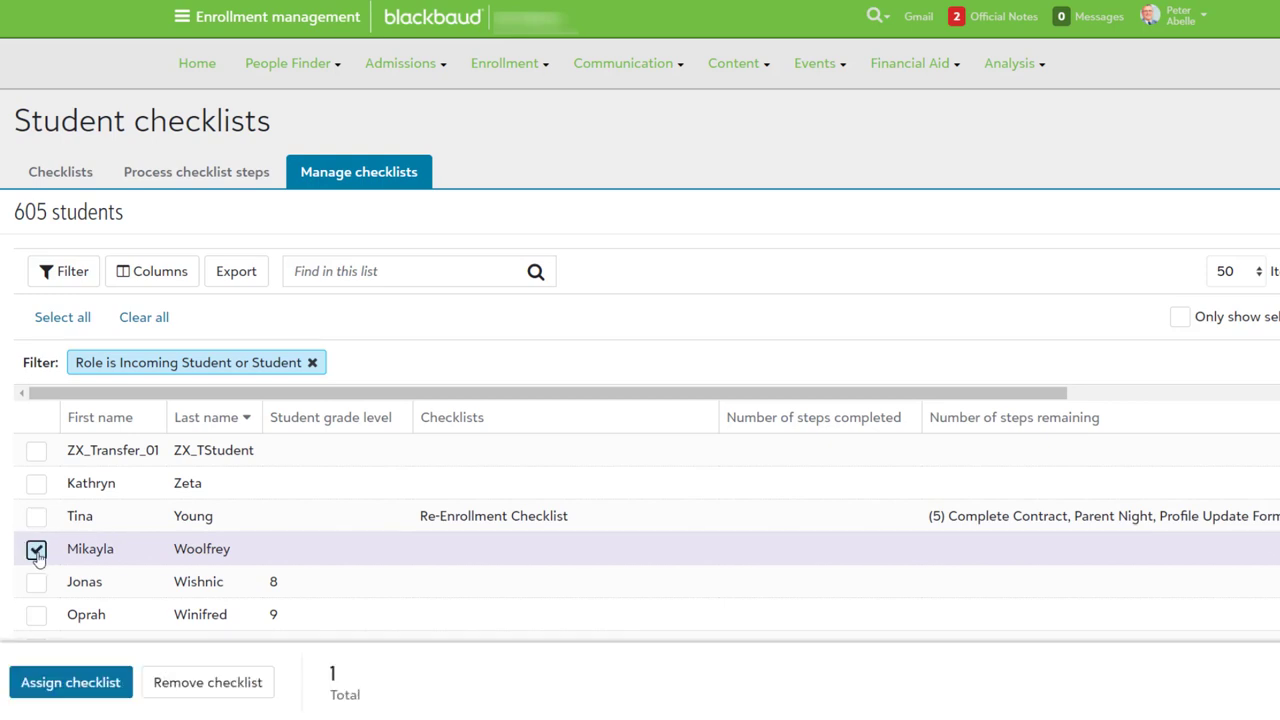
{"action": "left_click", "coordinate": [36, 580]}
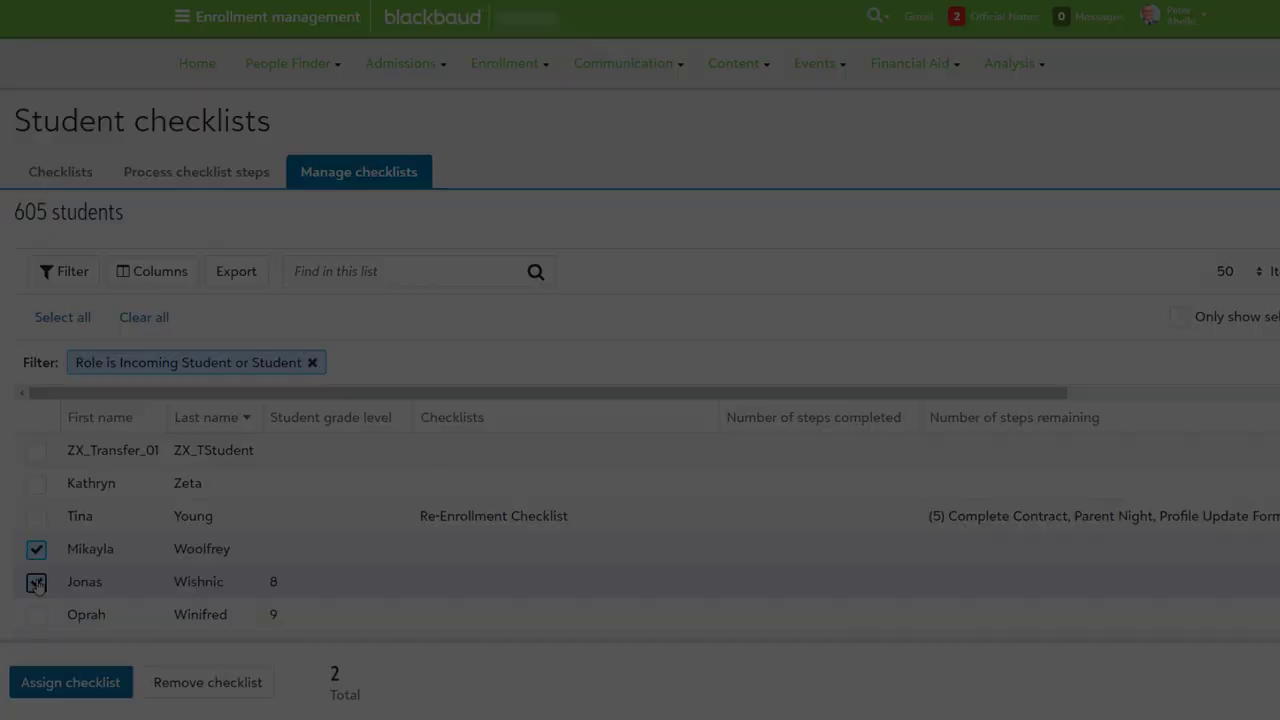
{"action": "left_click", "coordinate": [196, 200]}
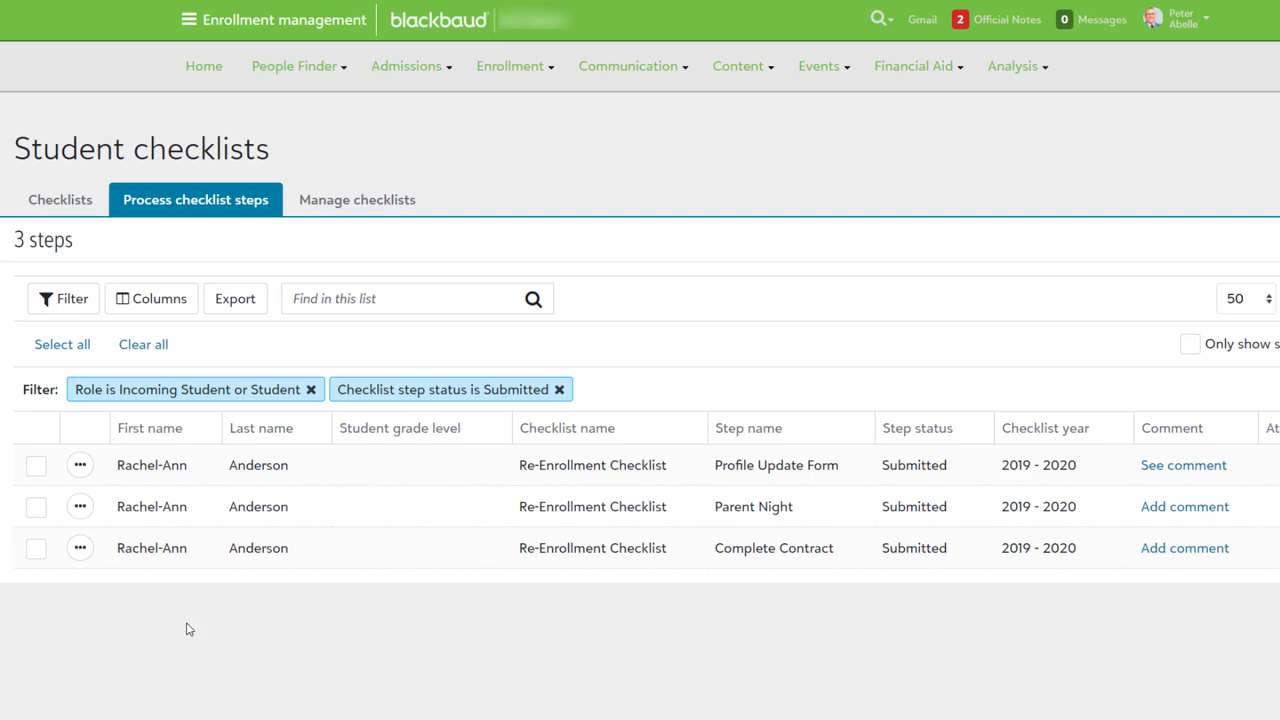
- Select the submitted Complete Contract and Parent Night steps and begin changing their step status
{"action": "left_click", "coordinate": [36, 548]}
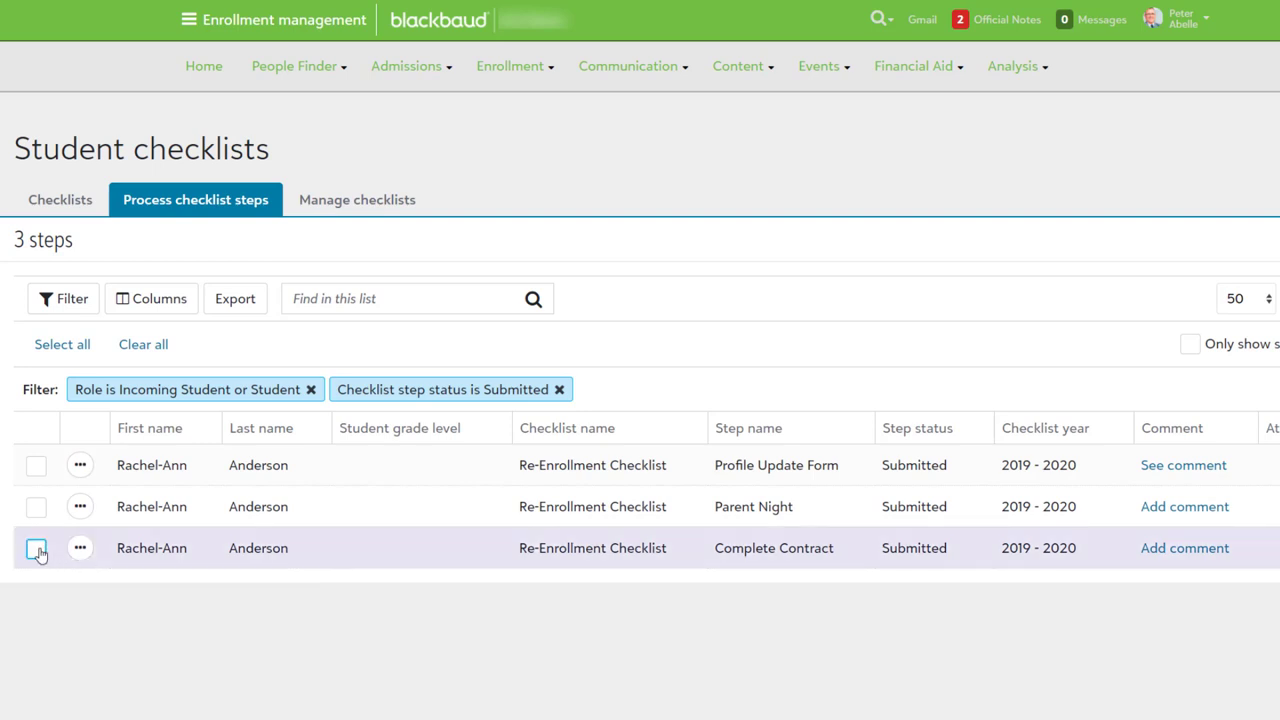
{"action": "left_click", "coordinate": [36, 506]}
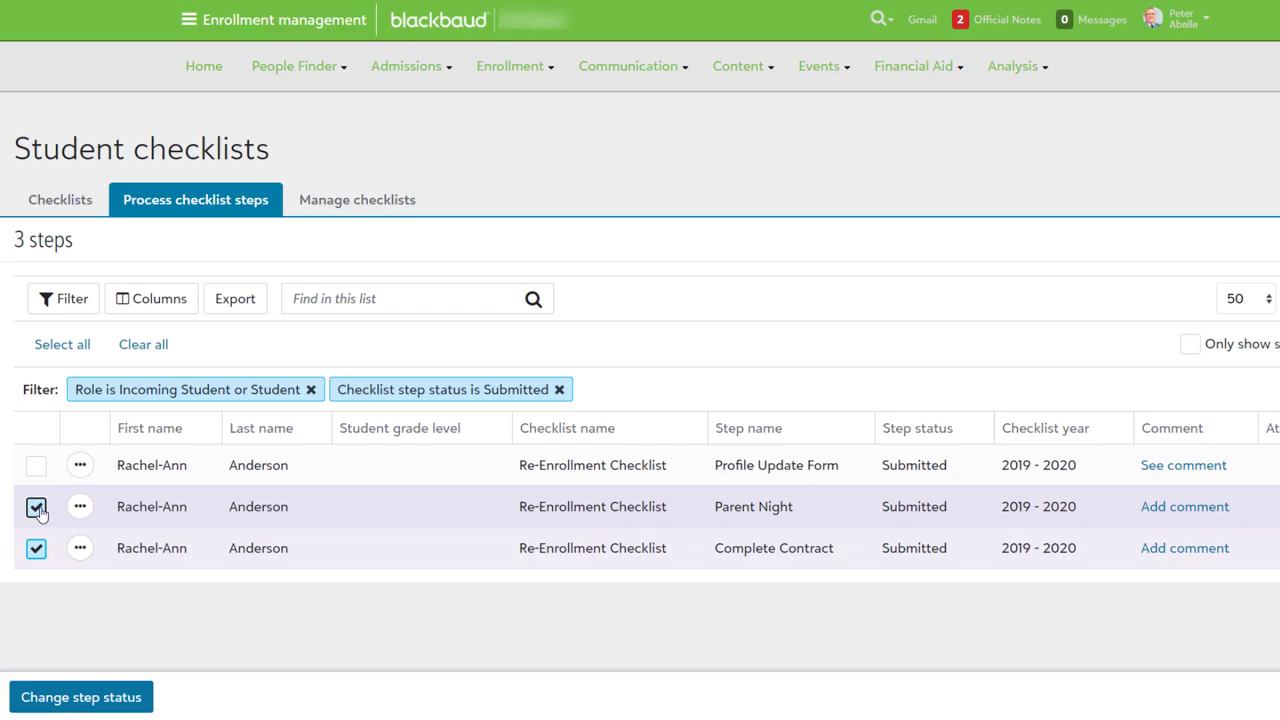
{"action": "left_click", "coordinate": [80, 696]}
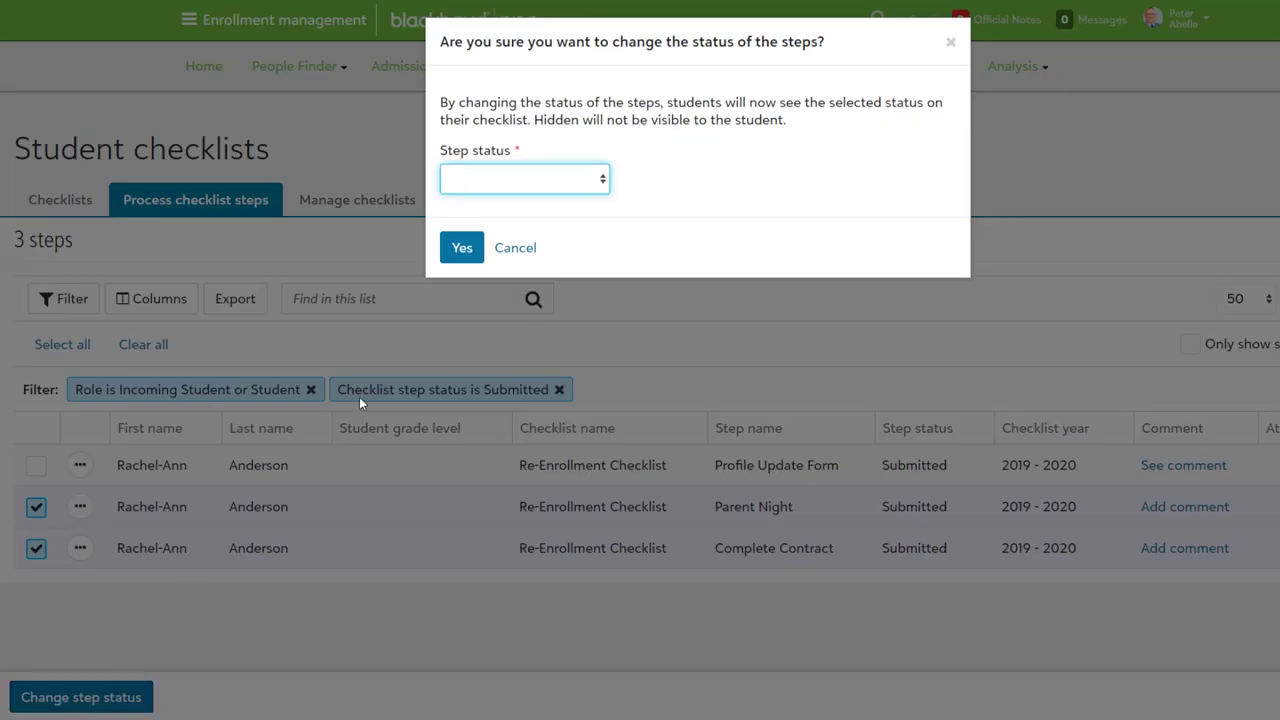
{"action": "left_click", "coordinate": [524, 178]}
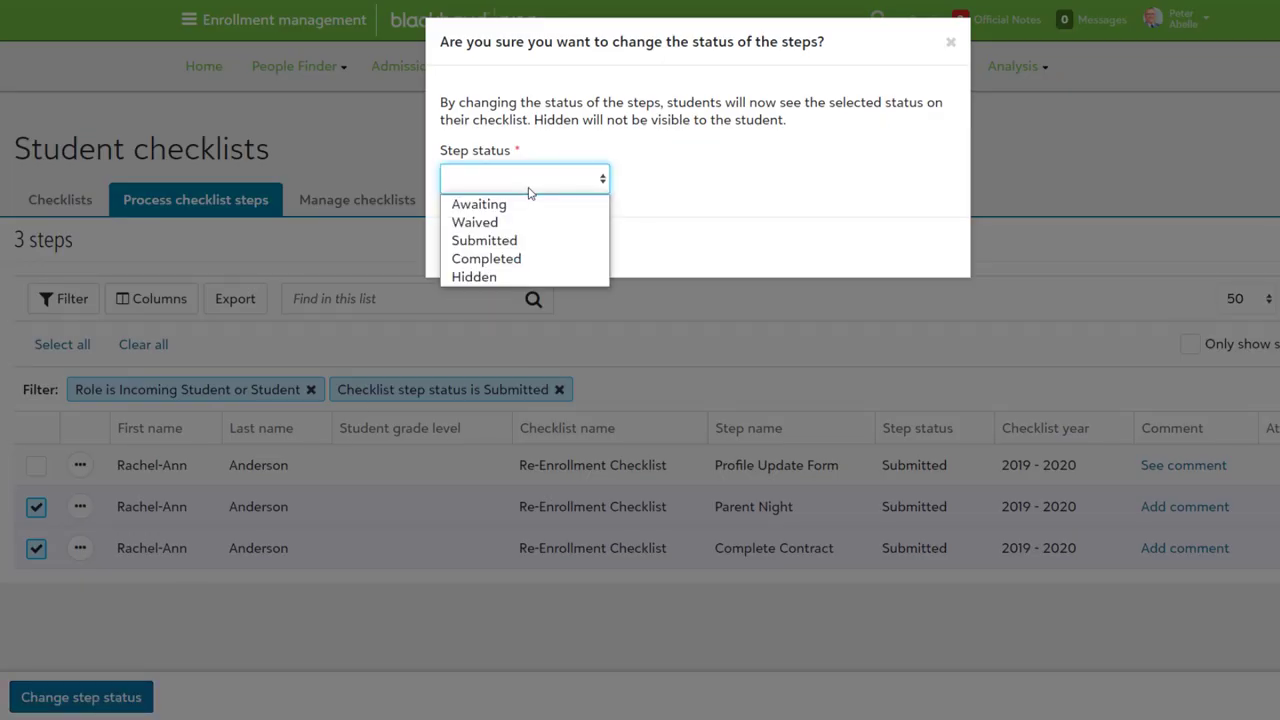